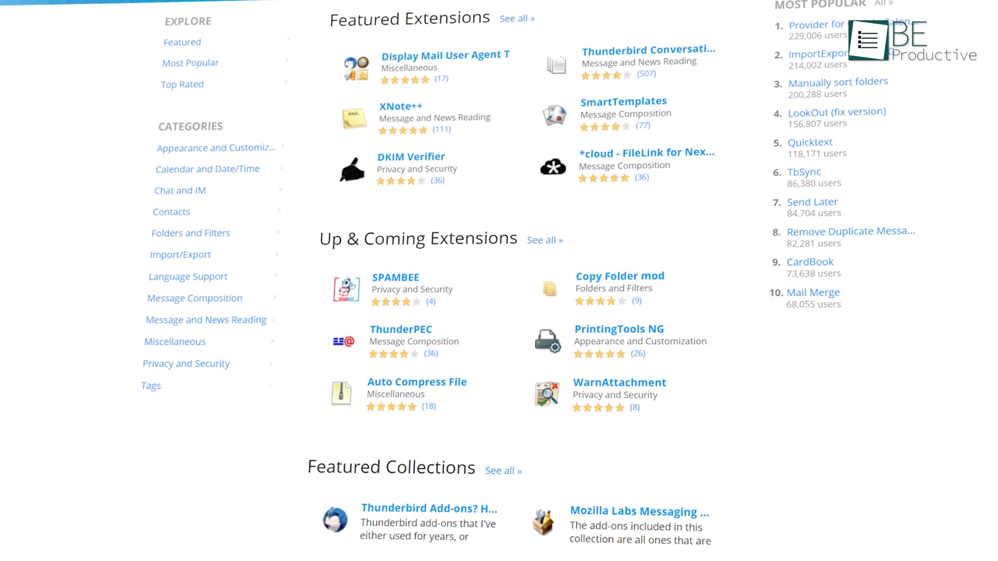
{"action": "scroll", "scroll_direction": "up", "scroll_amount": 3}
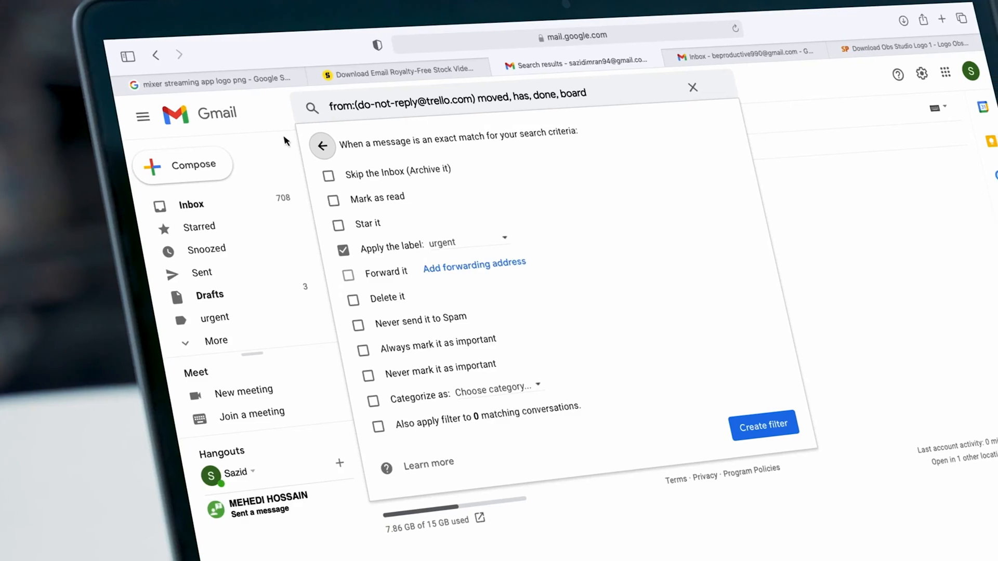
{"action": "left_click", "coordinate": [322, 147]}
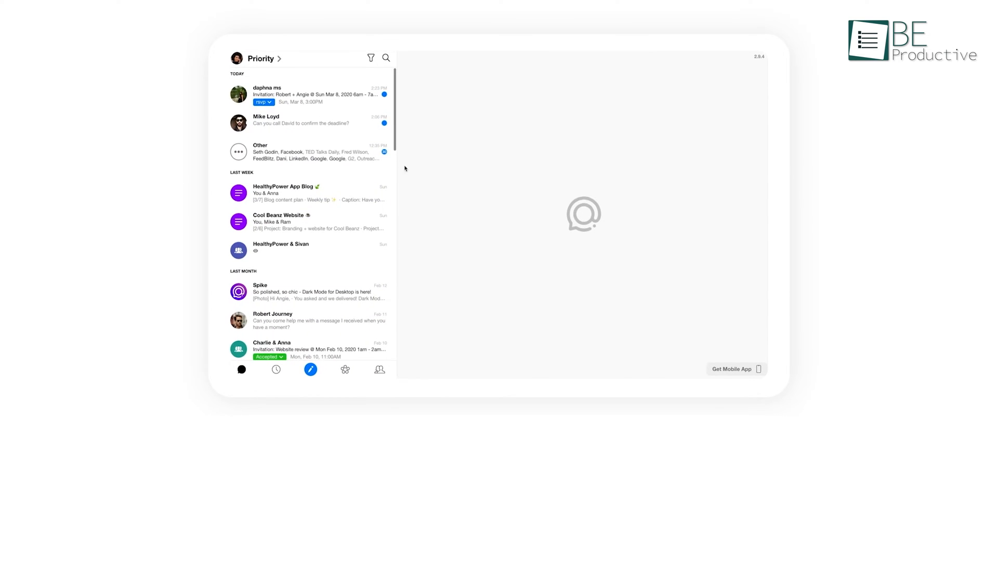
{"action": "mouse_move", "coordinate": [357, 128]}
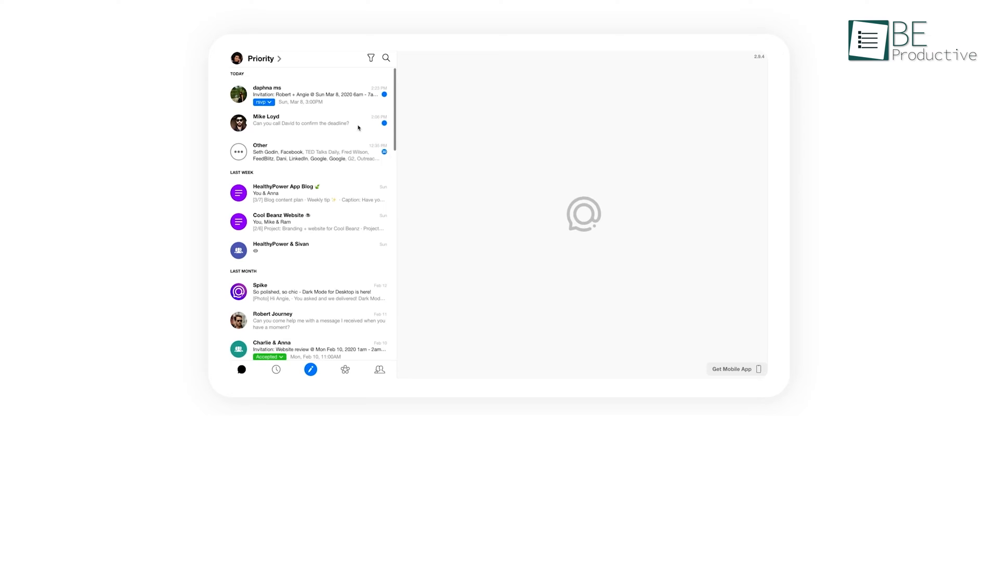
{"action": "left_click", "coordinate": [300, 119]}
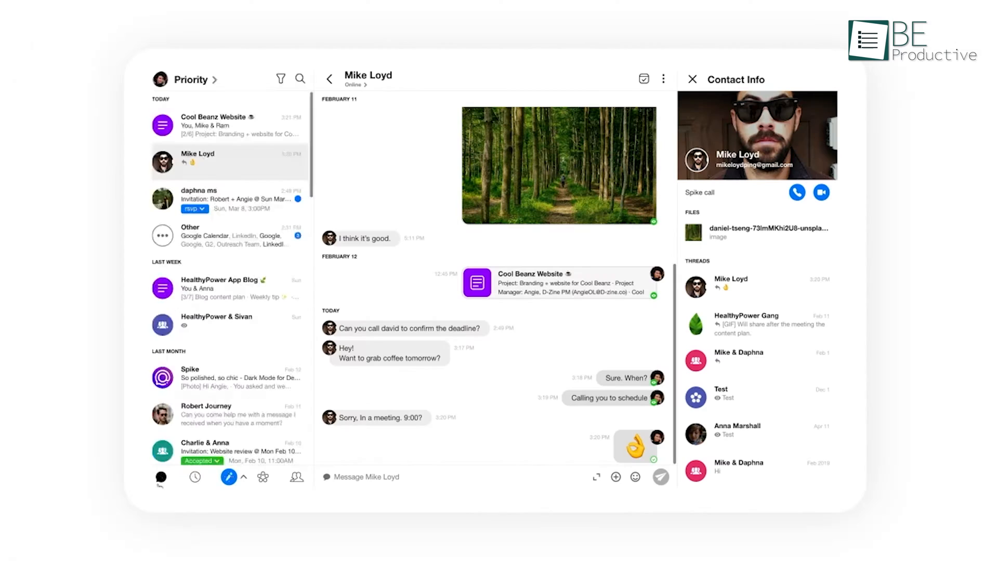
Switch to Groups and open HealthyPower Gang with its Group Info panel
{"action": "left_click", "coordinate": [193, 209]}
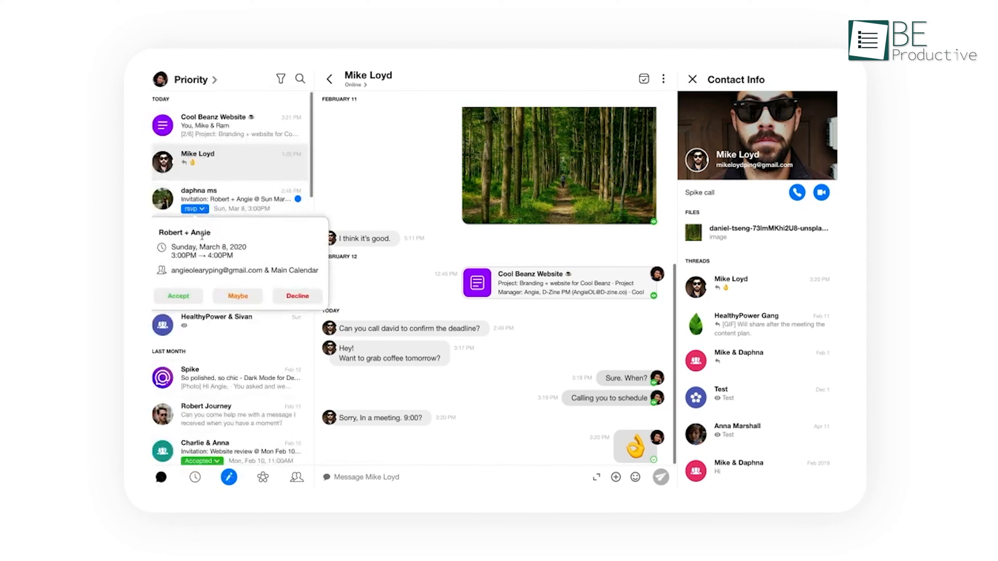
{"action": "left_click", "coordinate": [178, 296]}
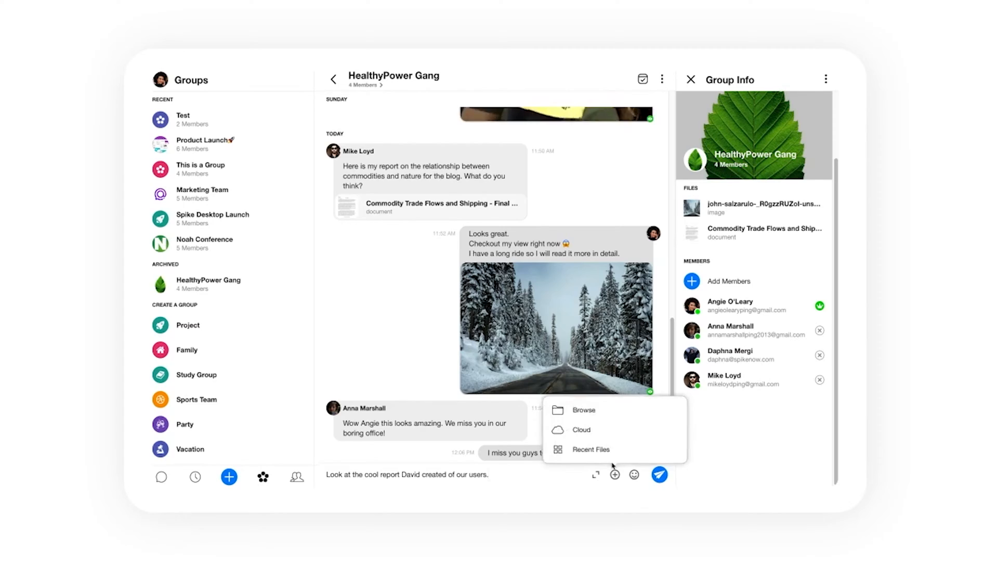
{"action": "left_click", "coordinate": [590, 450]}
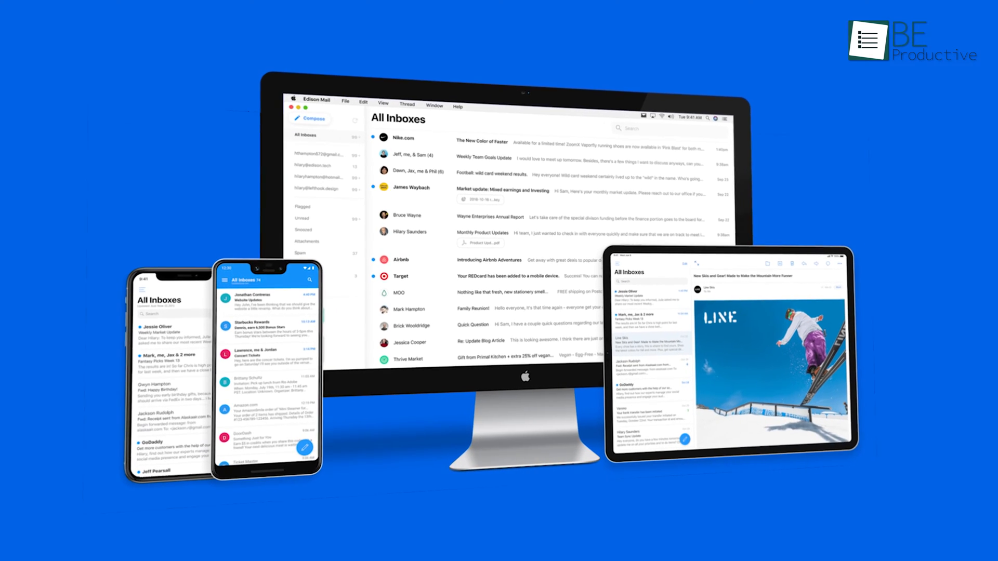
{"action": "scroll", "scroll_direction": "down", "scroll_amount": 3}
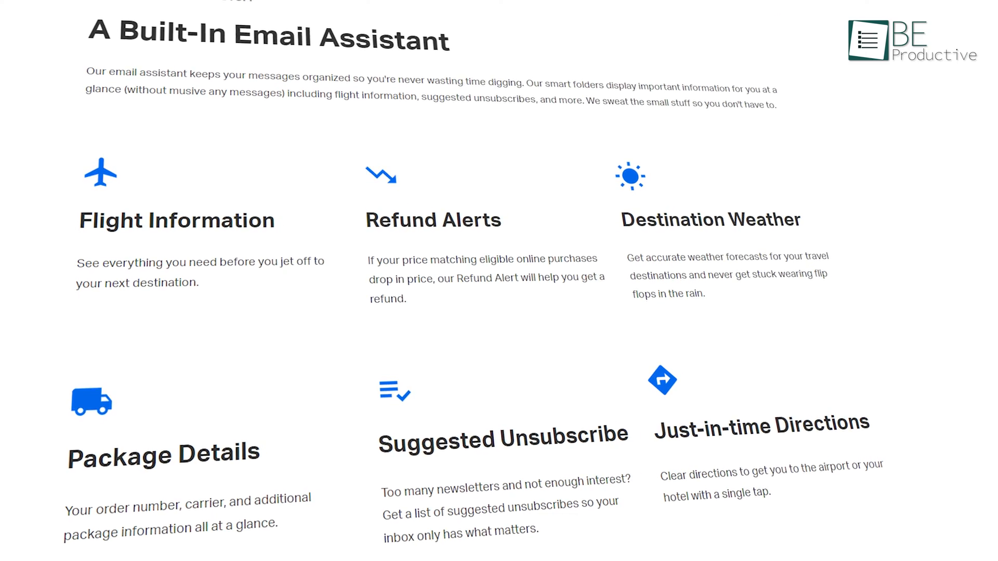
{"action": "scroll", "scroll_direction": "up", "scroll_amount": 3}
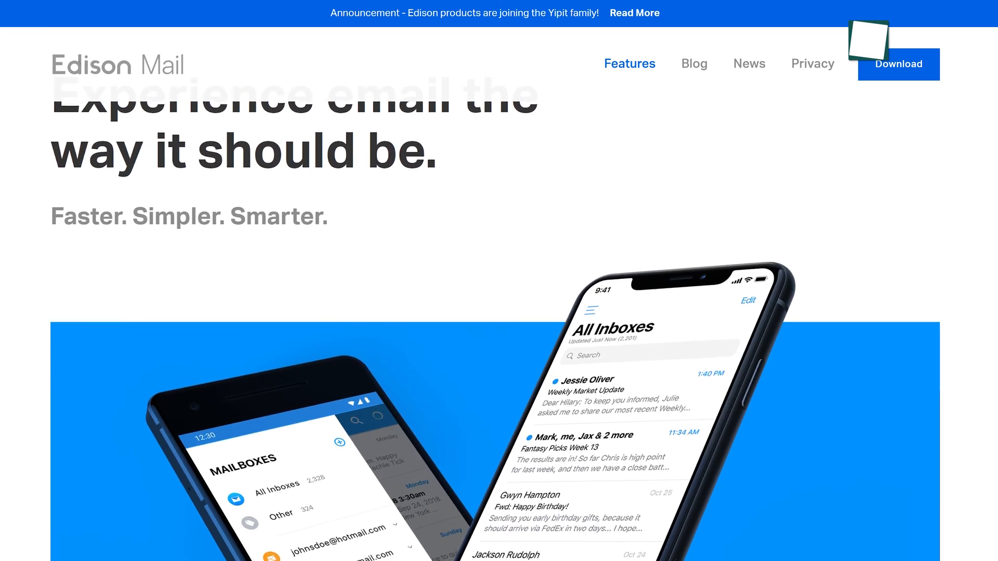
{"action": "scroll", "scroll_direction": "down", "scroll_amount": 3}
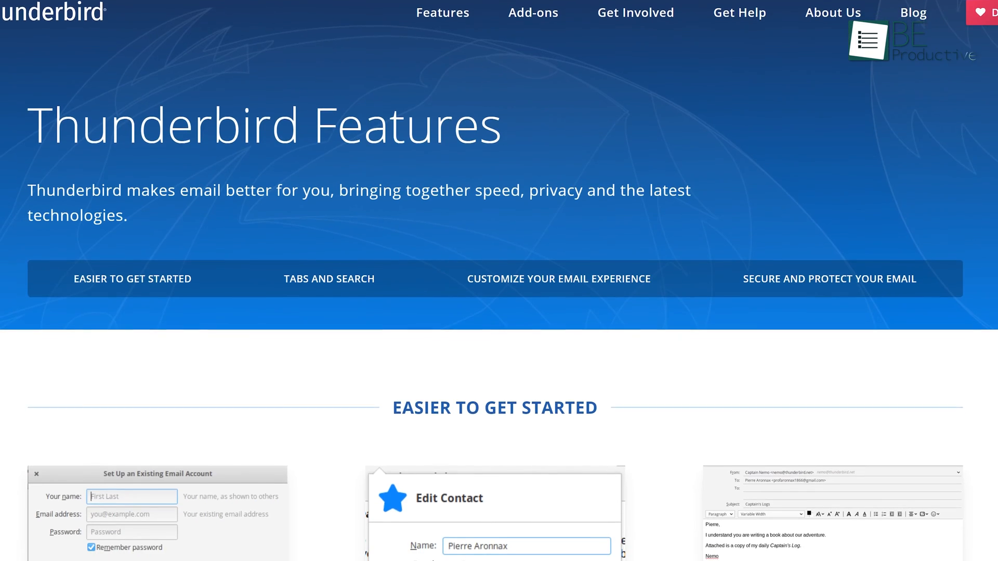
Scroll Thunderbird's Features page past Quick Filter Toolbar and back up
{"action": "scroll", "scroll_direction": "down", "scroll_amount": 3}
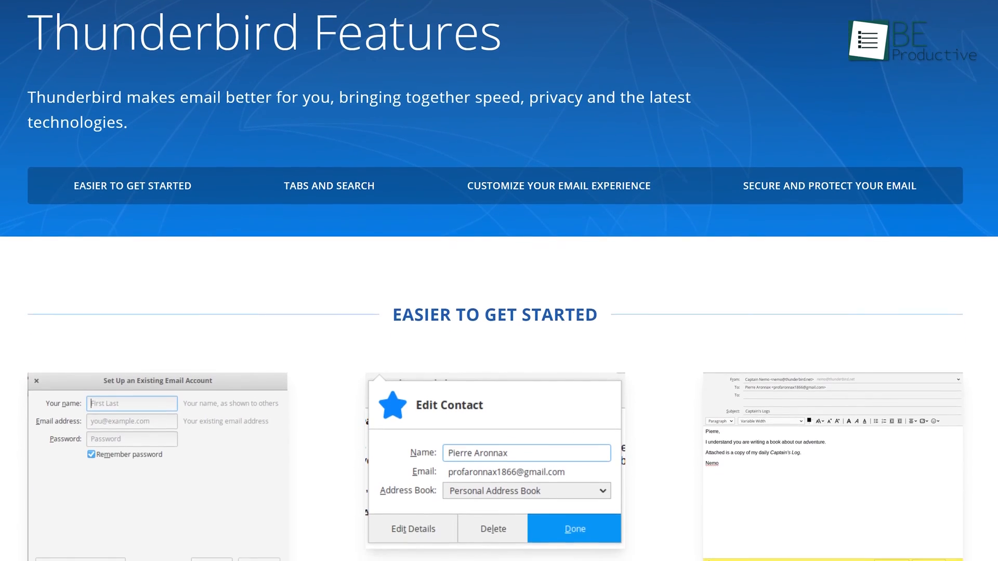
{"action": "scroll", "scroll_direction": "down", "scroll_amount": 3}
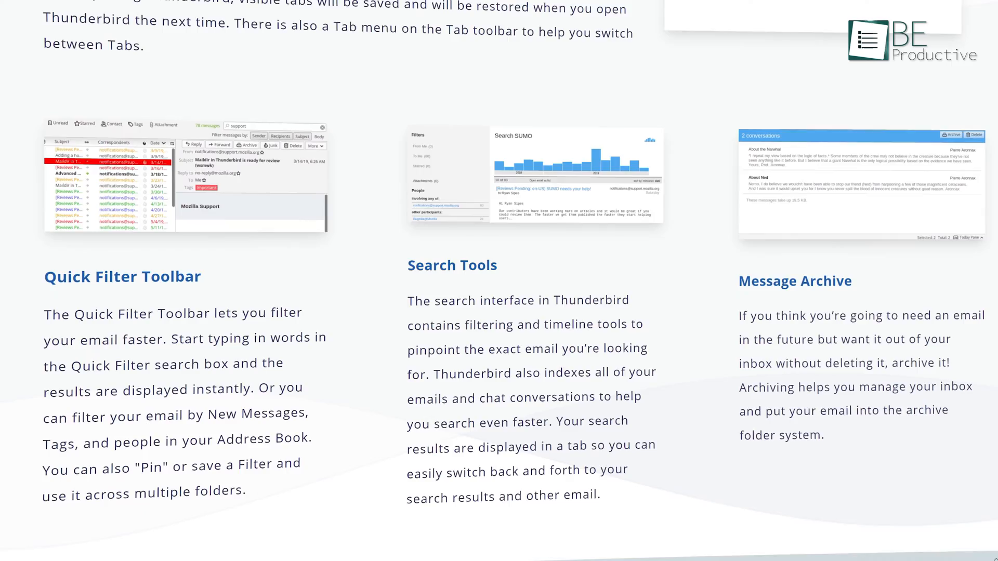
{"action": "scroll", "scroll_direction": "down", "scroll_amount": 3}
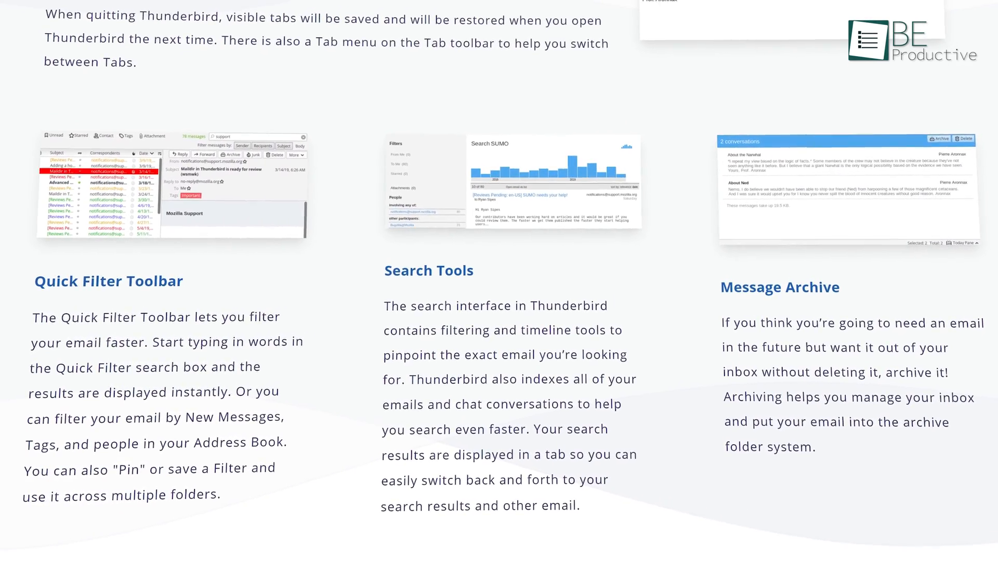
{"action": "scroll", "scroll_direction": "up", "scroll_amount": 3}
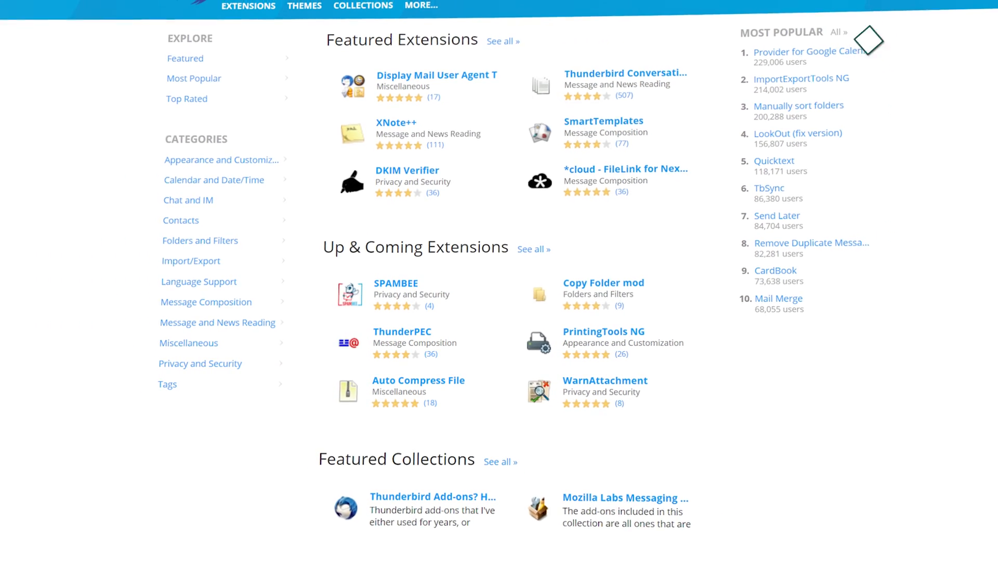
{"action": "scroll", "scroll_direction": "up", "scroll_amount": 3}
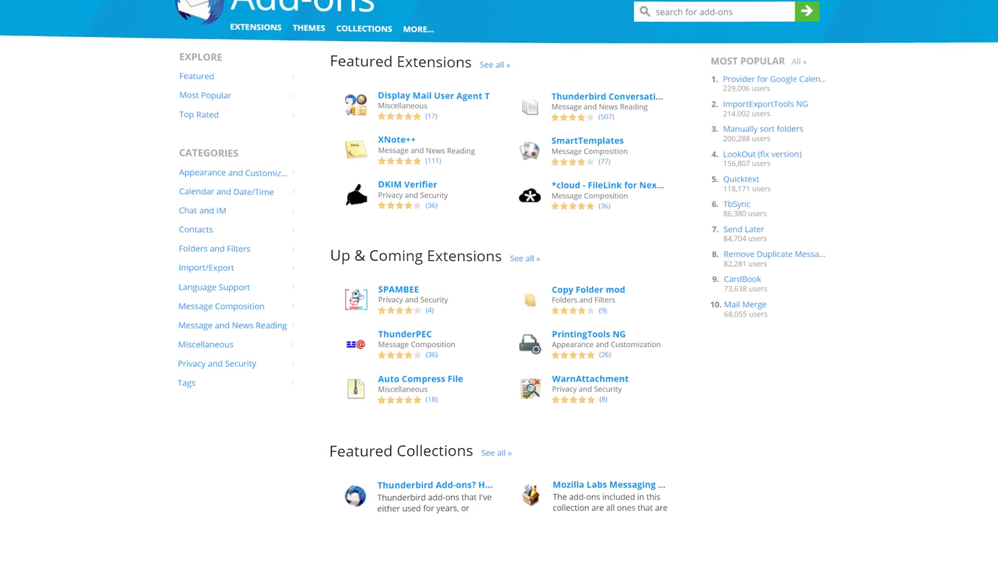
{"action": "scroll", "scroll_direction": "up", "scroll_amount": 3}
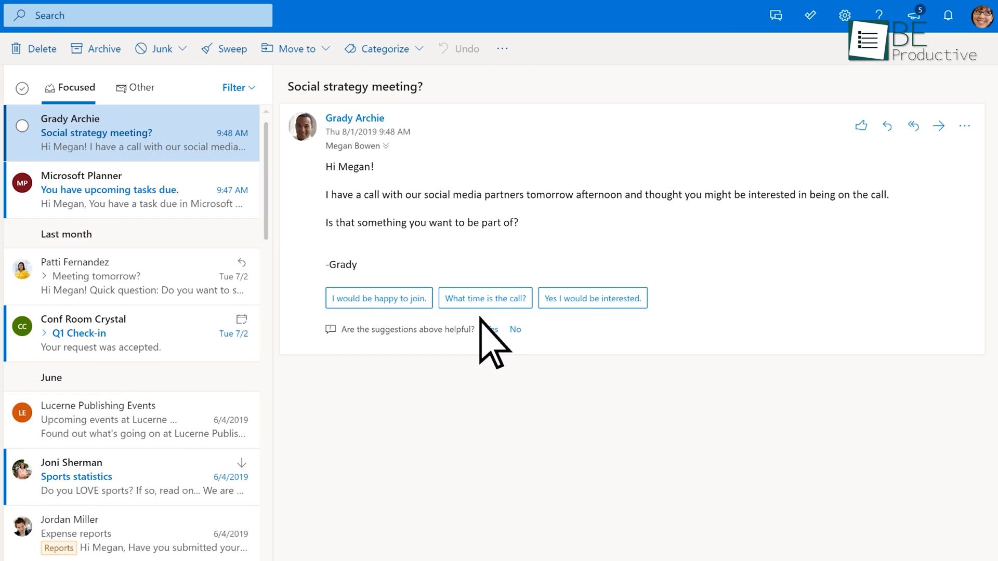
{"action": "mouse_move", "coordinate": [485, 298]}
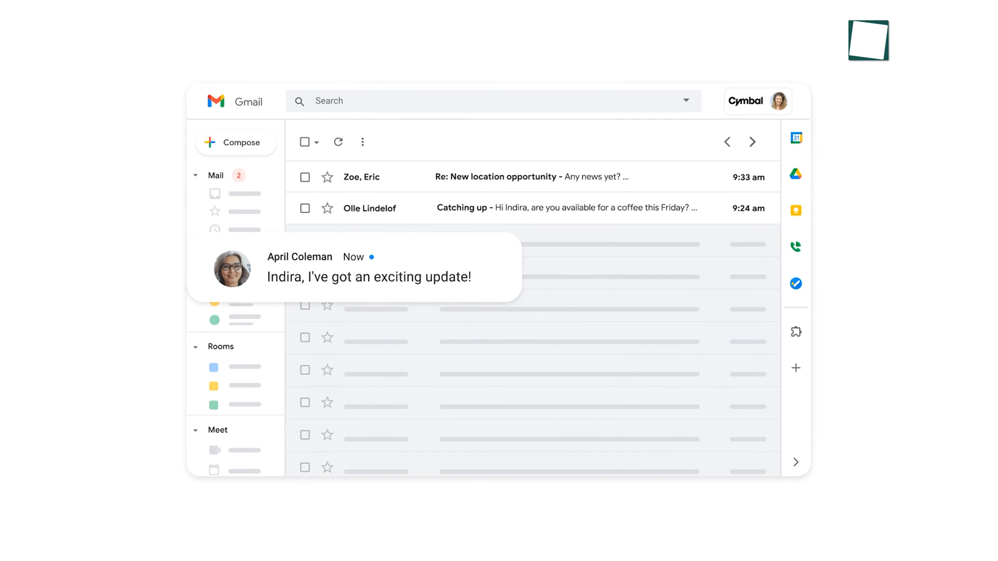
Show Gmail's filter dialog, then browse Trello, Slack, Asana and Dropbox add-ons in Google Workspace Marketplace
{"action": "left_click", "coordinate": [368, 276]}
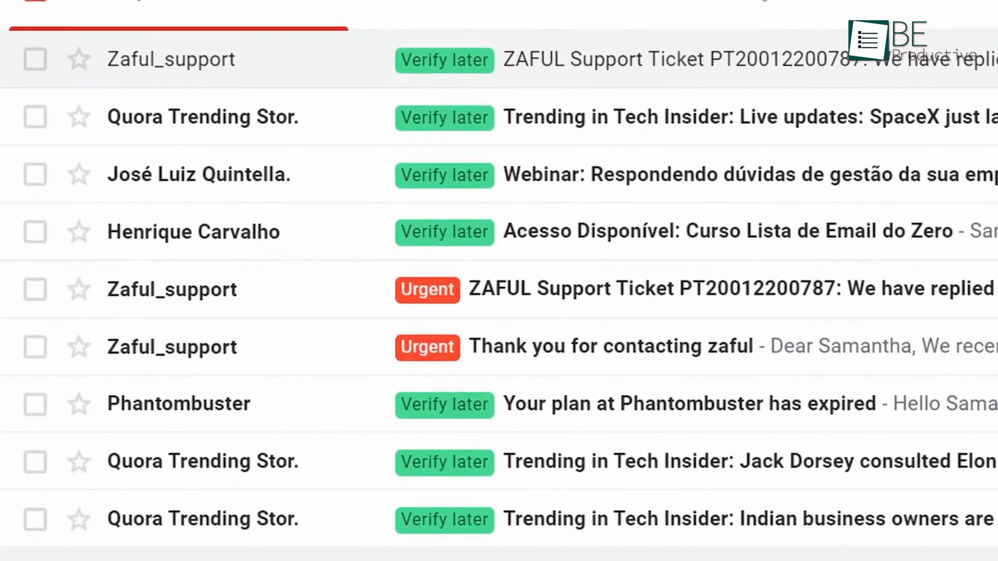
{"action": "scroll", "scroll_direction": "down", "scroll_amount": 3}
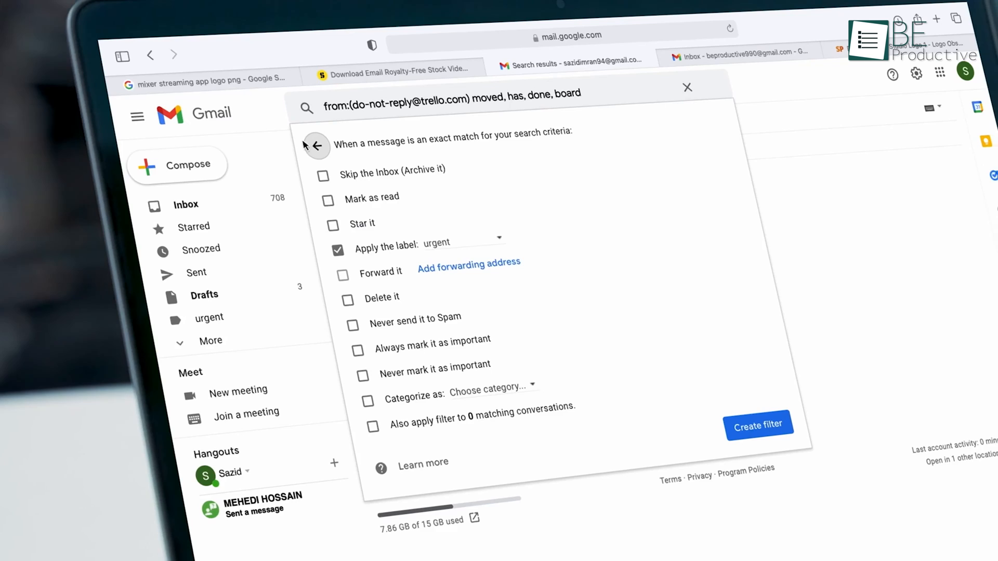
{"action": "left_click", "coordinate": [316, 145]}
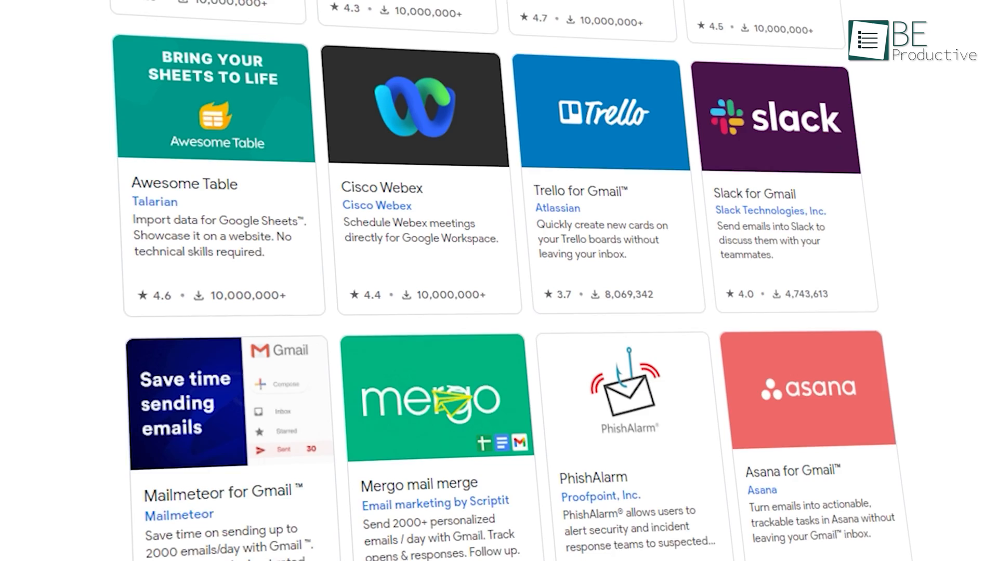
{"action": "scroll", "scroll_direction": "down", "scroll_amount": 3}
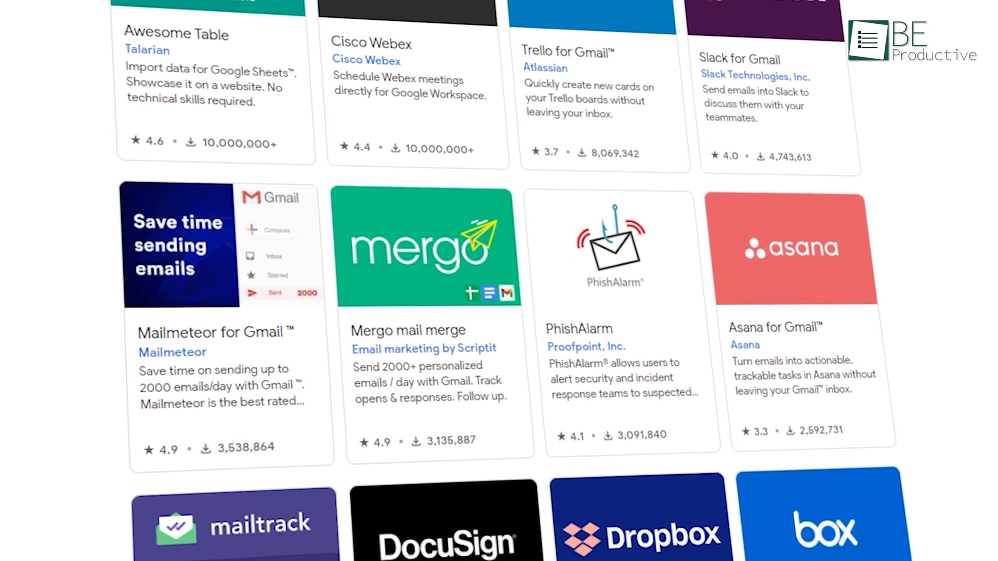
{"action": "scroll", "scroll_direction": "down", "scroll_amount": 3}
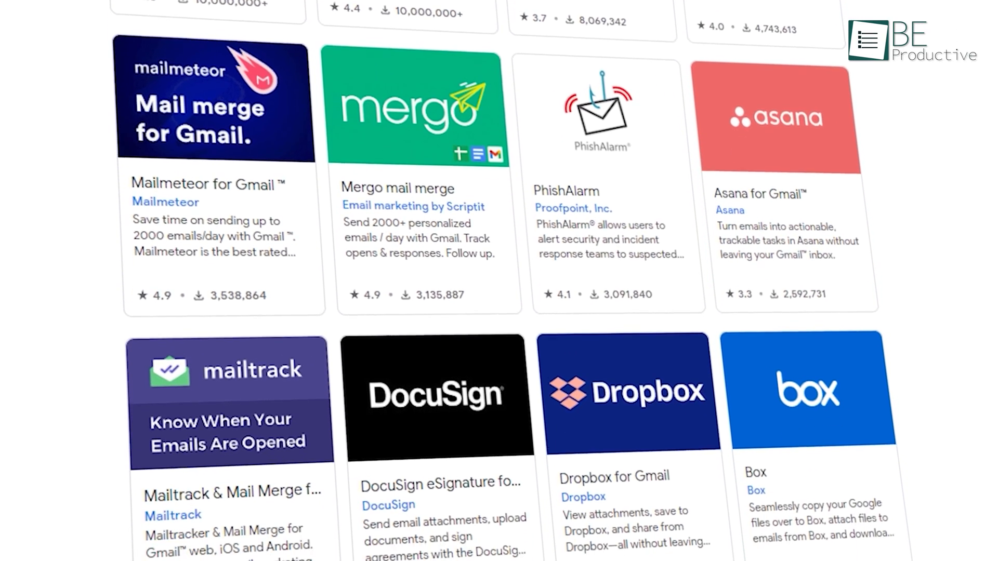